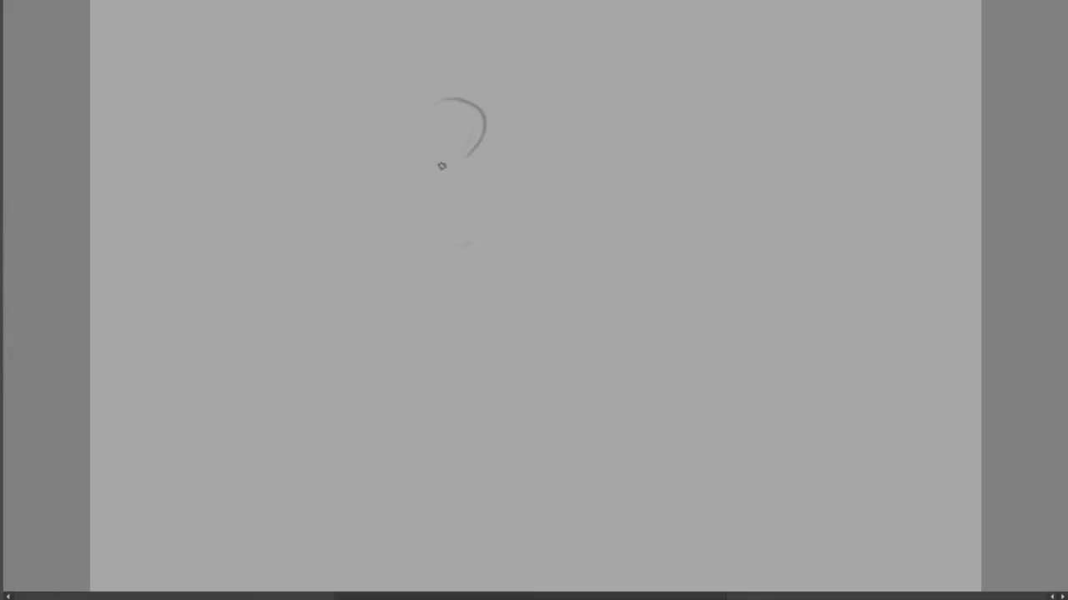
Step: Sketch the head, torso and arm outlines, then block in the left hand with dark grey strokes
left_click_drag(442, 166, 463, 142)
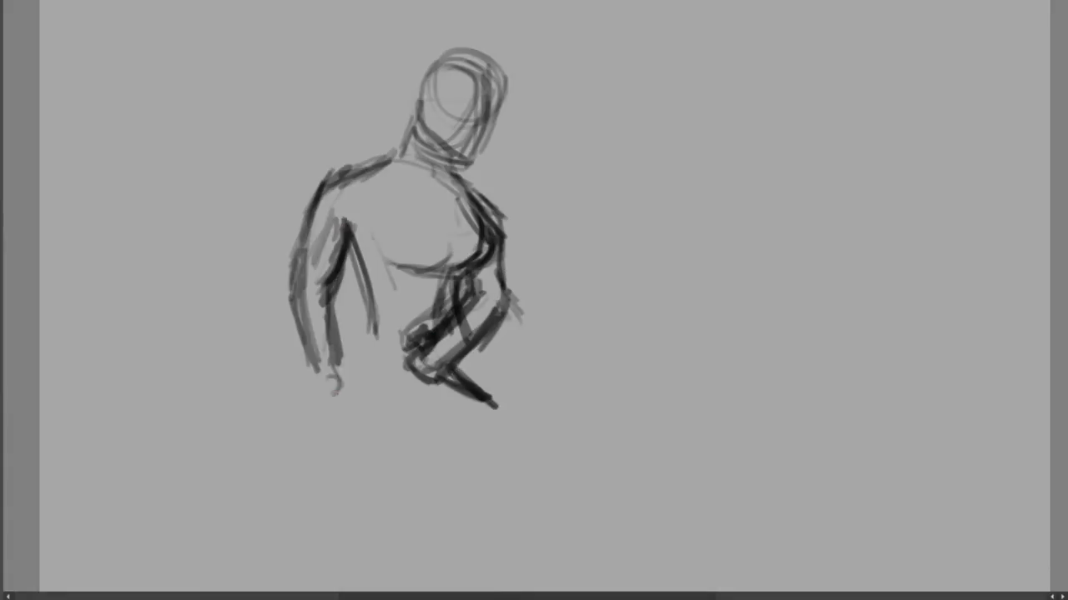
left_click_drag(351, 317, 342, 392)
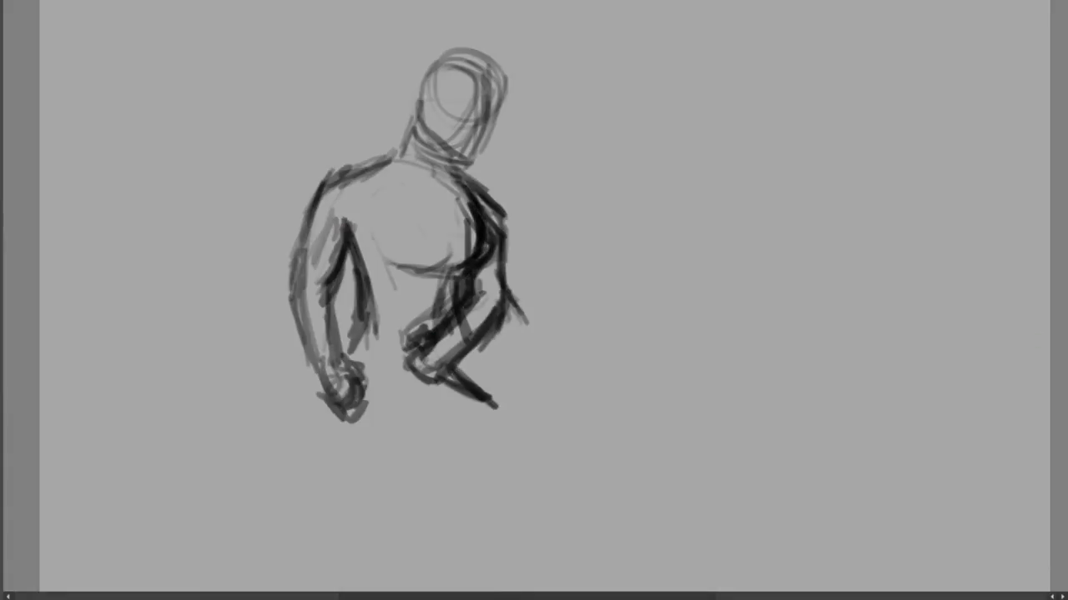